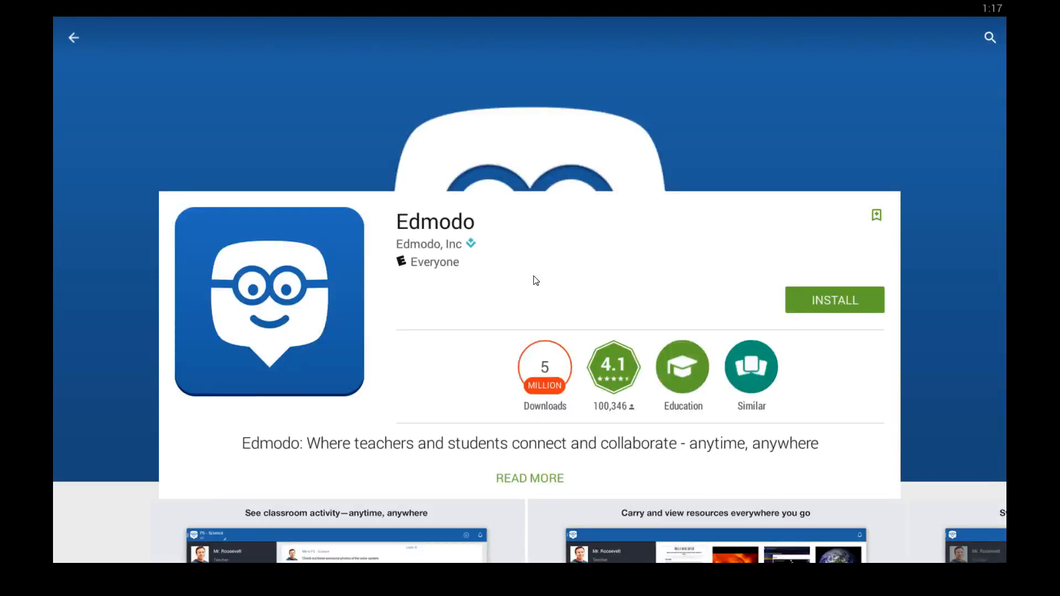
pyautogui.moveTo(433, 241)
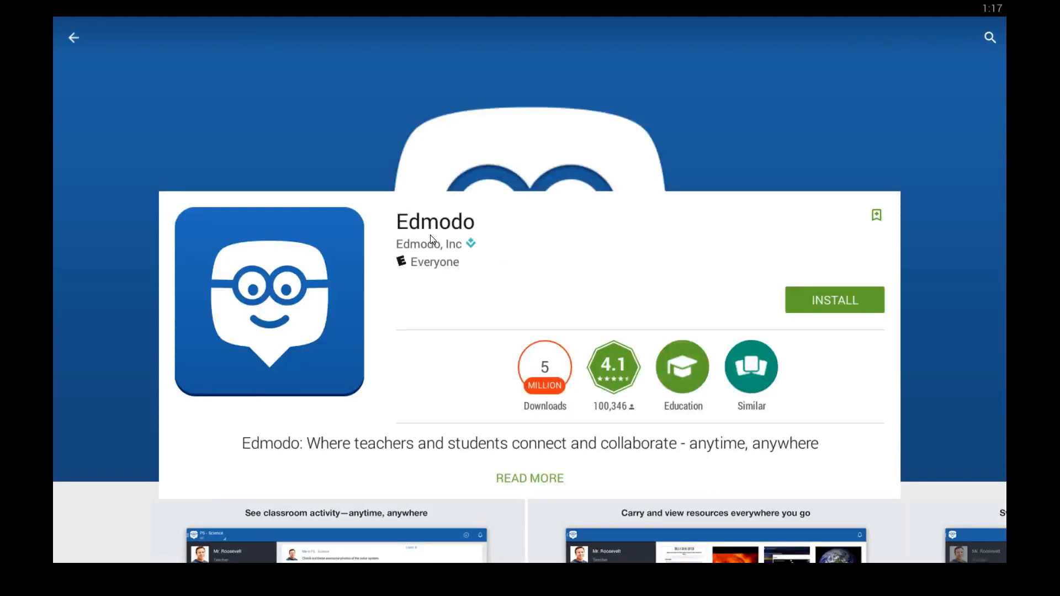
pyautogui.moveTo(271, 443)
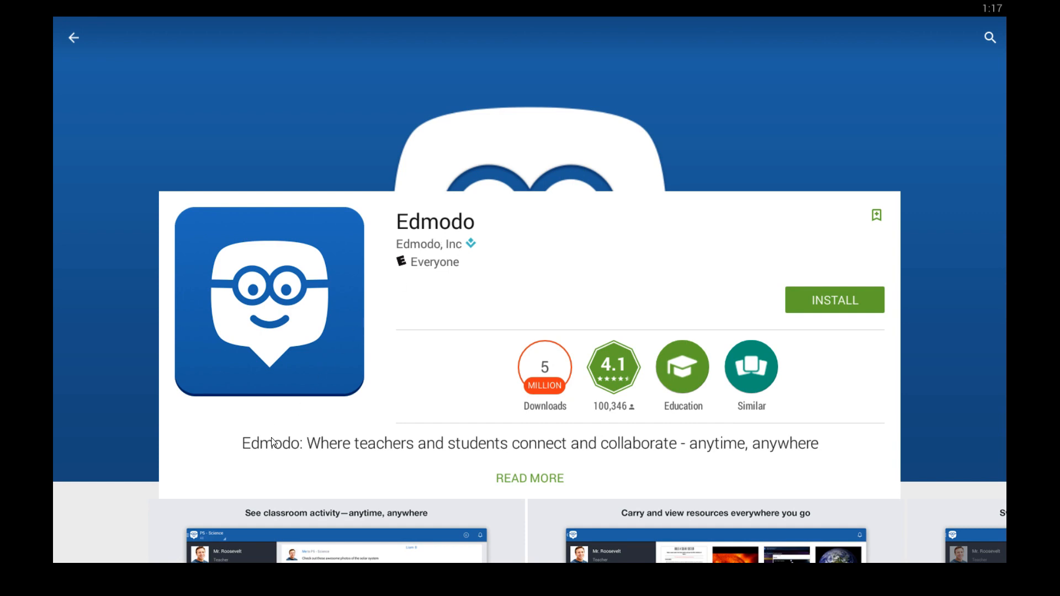
pyautogui.moveTo(380, 437)
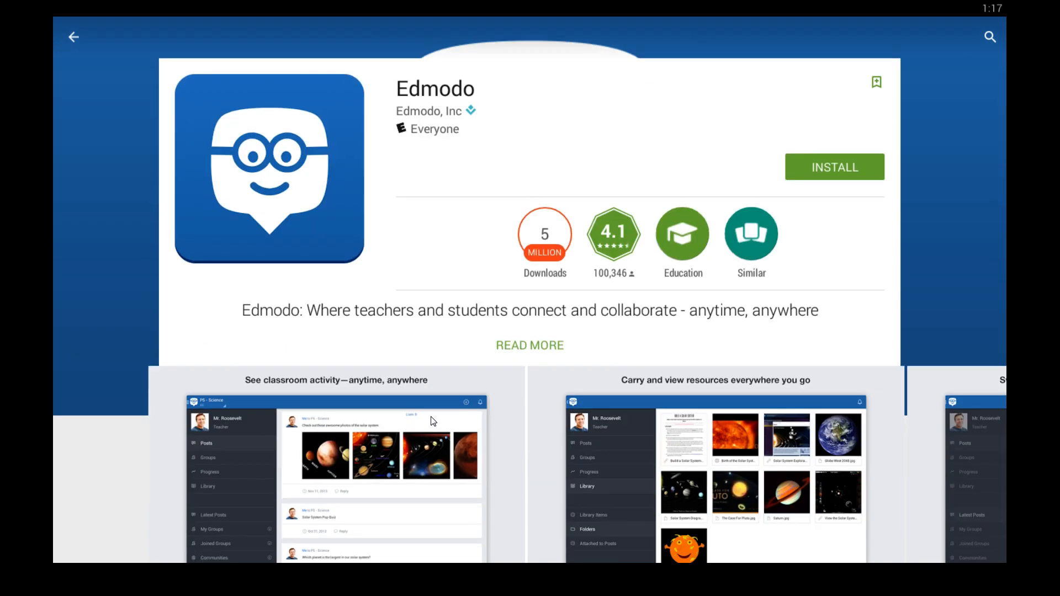
# Scroll Edmodo's Play Store listing down to its screenshot carousel
pyautogui.scroll(-3)
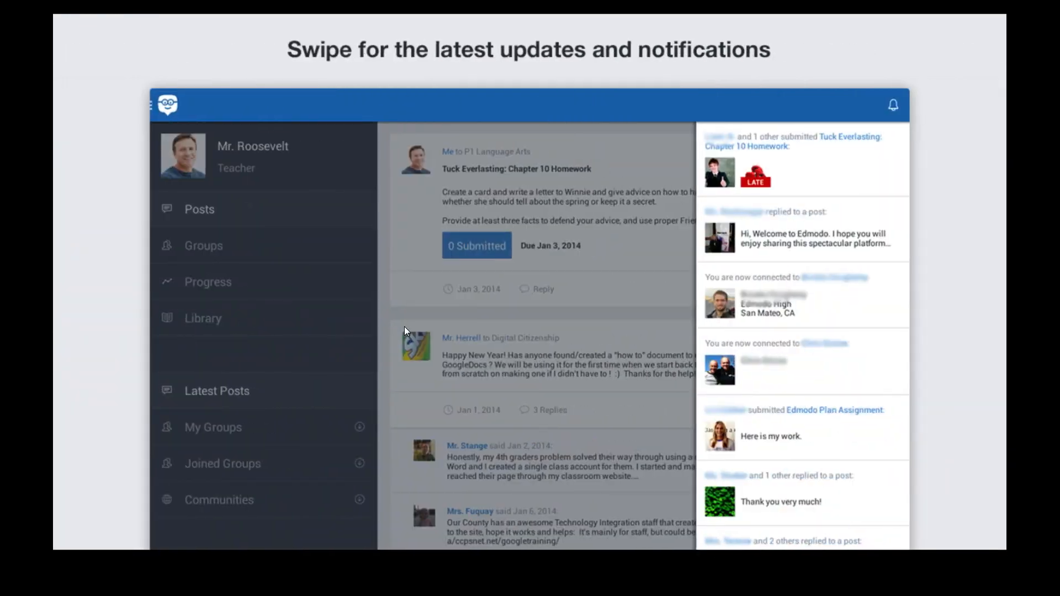
pyautogui.moveTo(1036, 284)
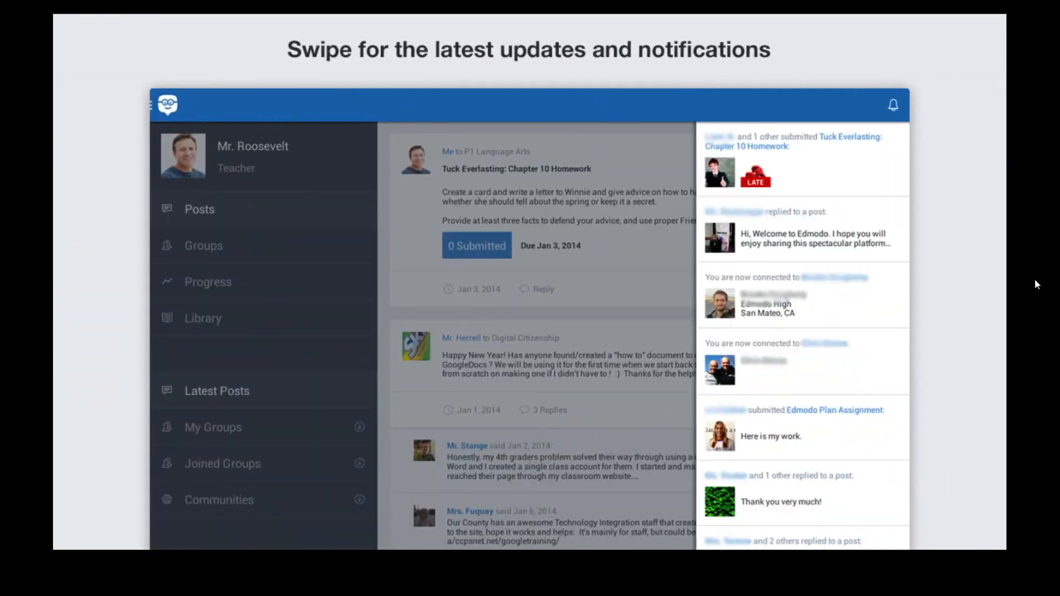
# Page through Edmodo screenshots on groups, student progress and the professional-network profile
pyautogui.click(203, 245)
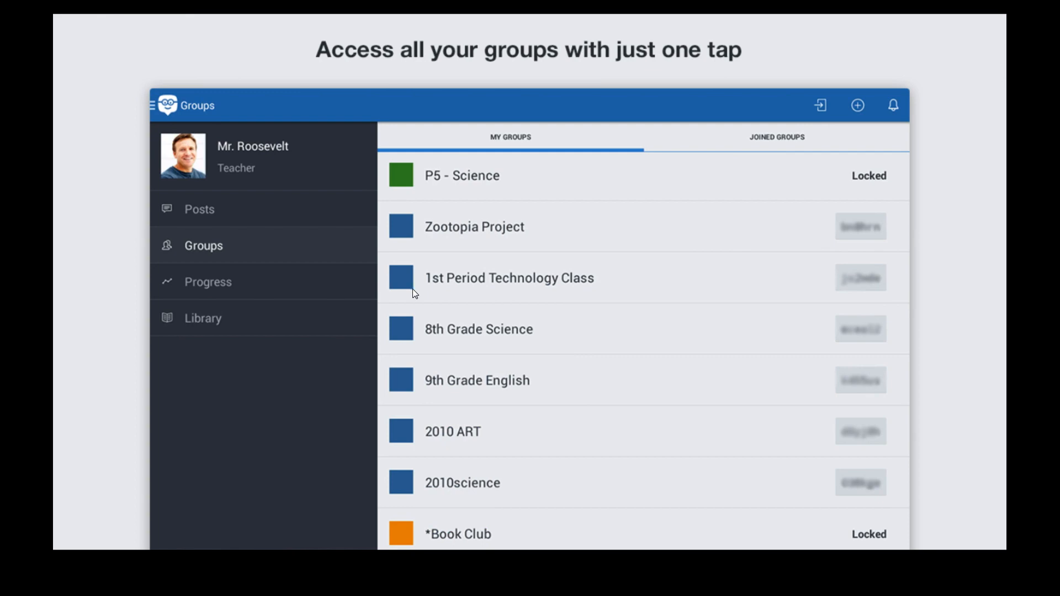
pyautogui.moveTo(1008, 369)
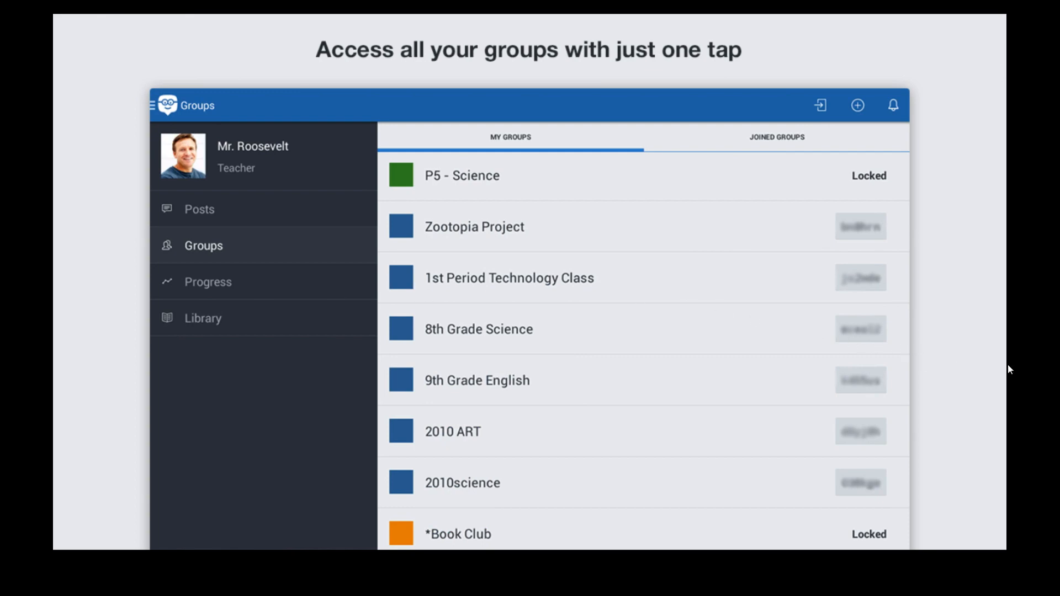
pyautogui.click(208, 282)
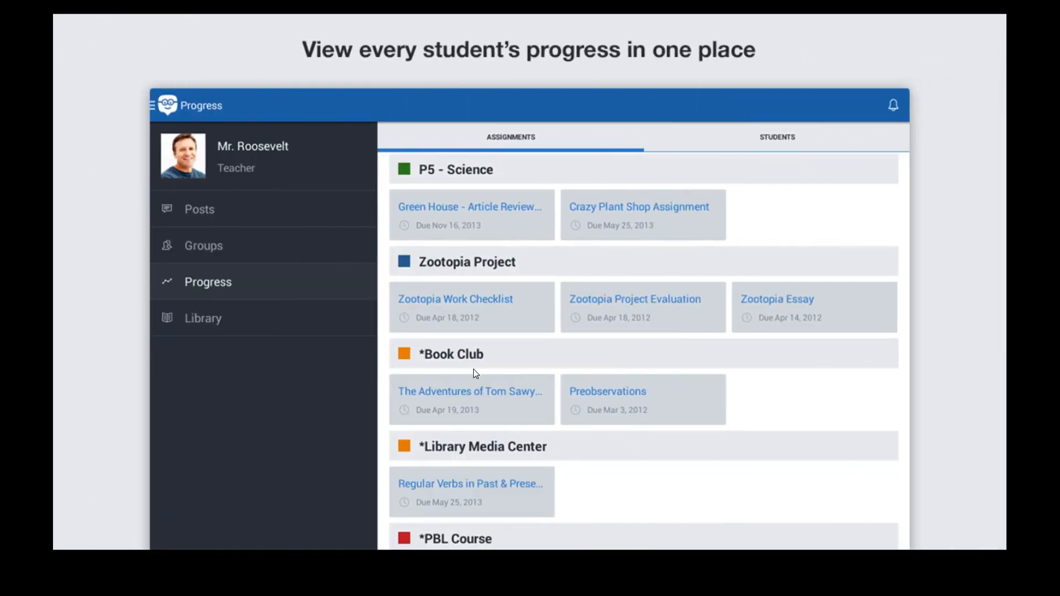
pyautogui.moveTo(1022, 349)
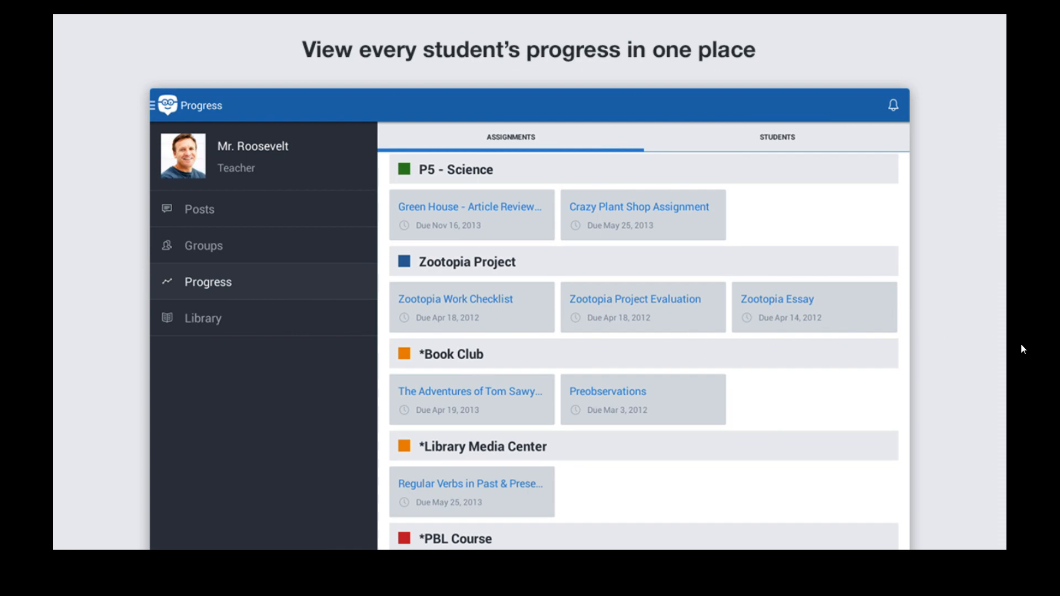
pyautogui.click(469, 207)
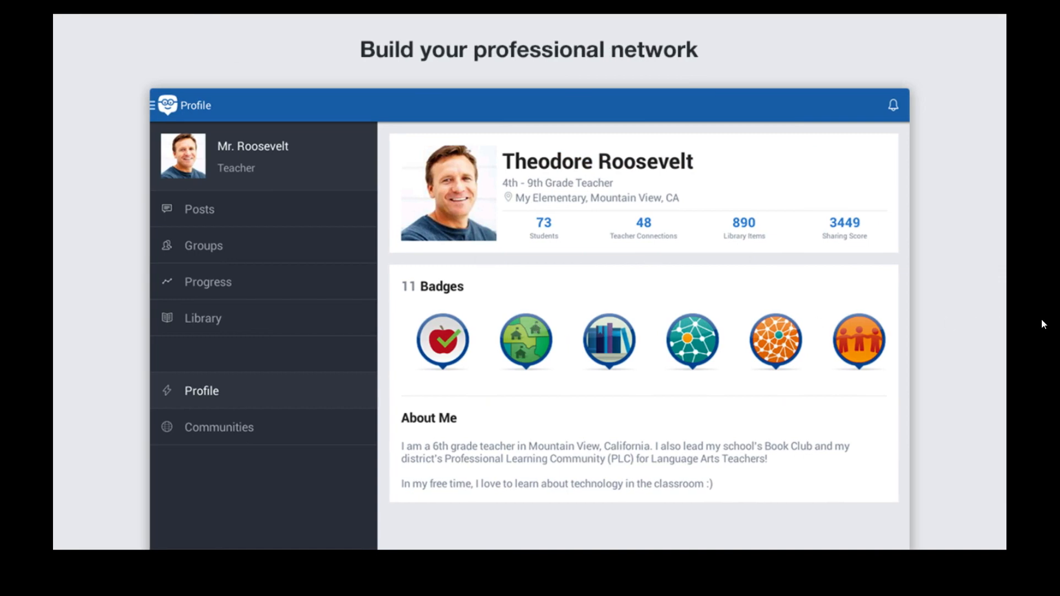
pyautogui.moveTo(493, 331)
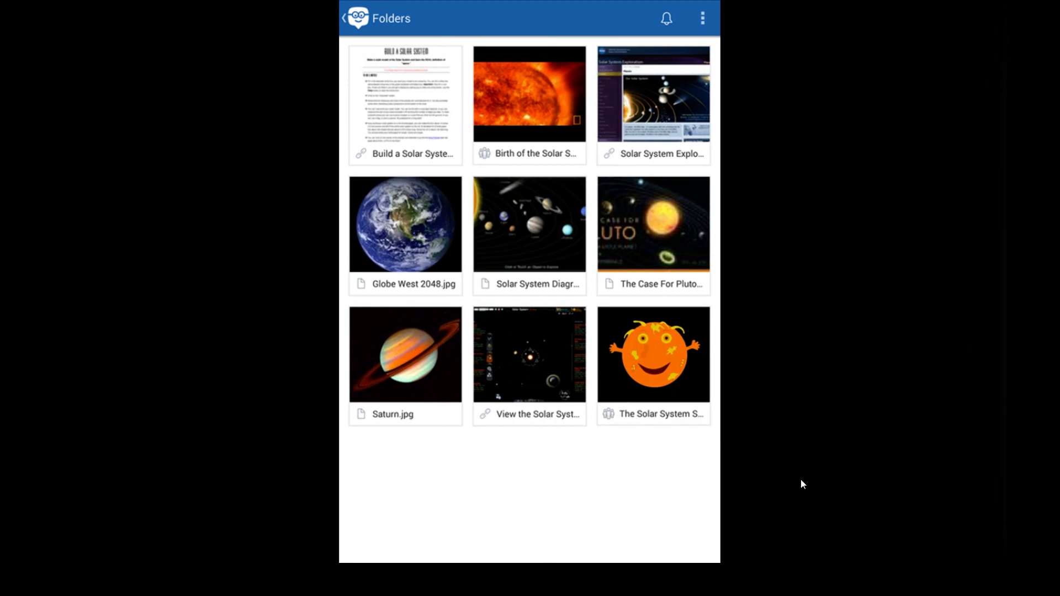
pyautogui.moveTo(766, 462)
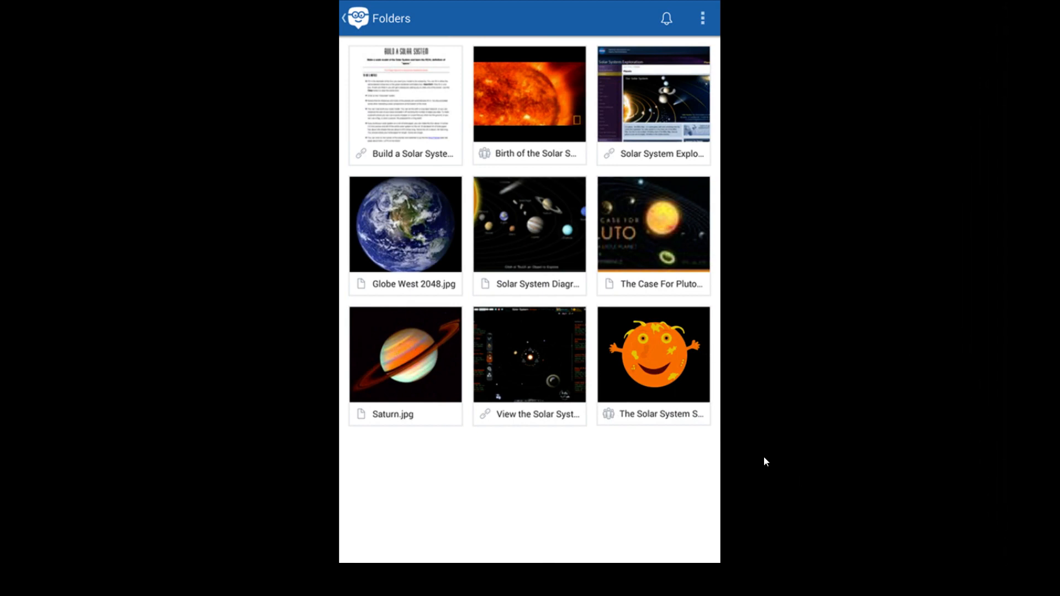
pyautogui.moveTo(653, 456)
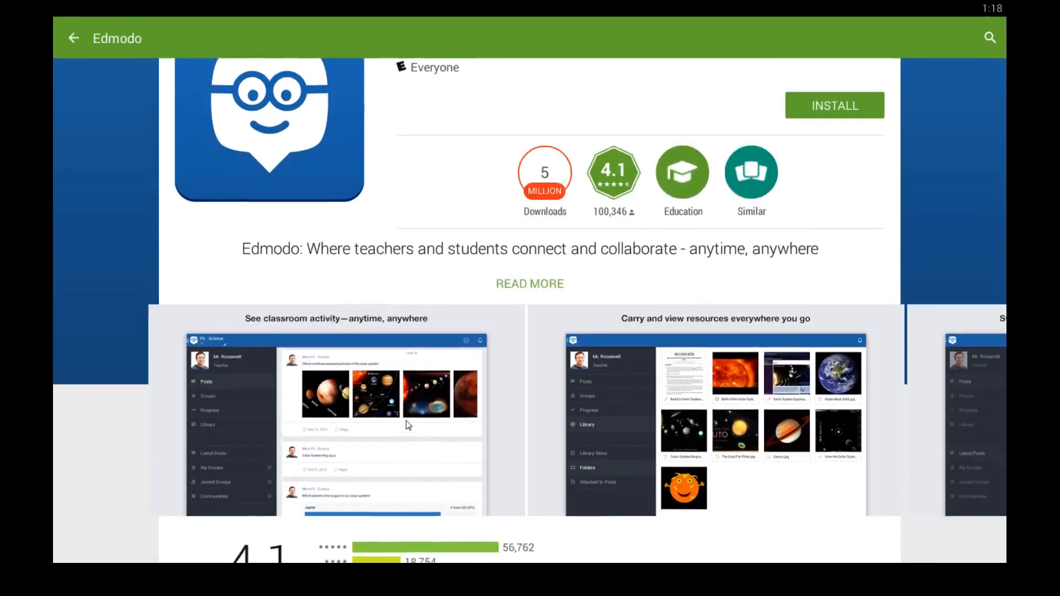
# Scroll down Edmodo's Play Store page to view its details
pyautogui.scroll(-3)
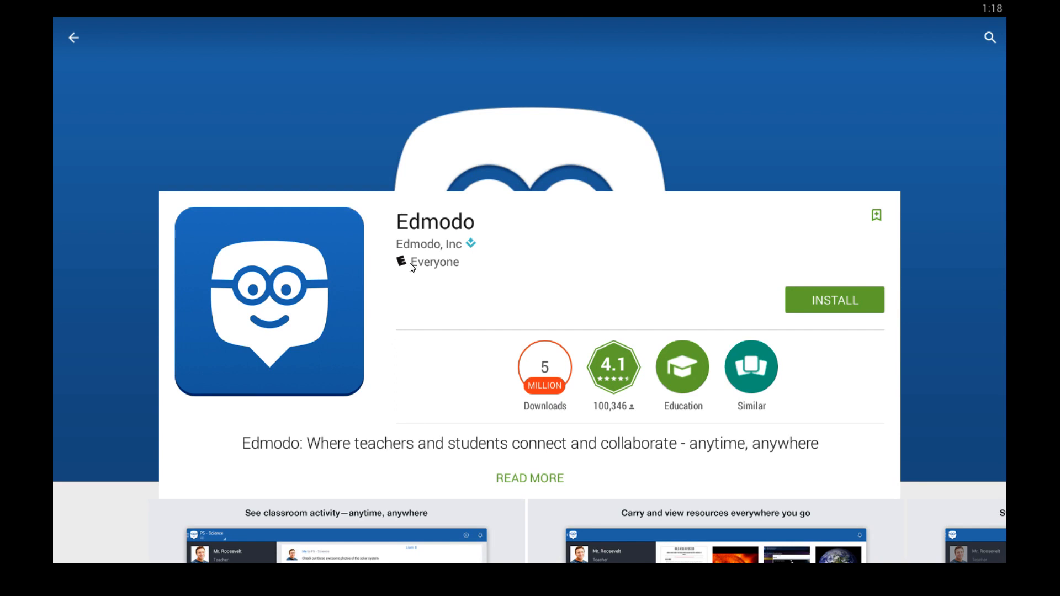
pyautogui.moveTo(886, 388)
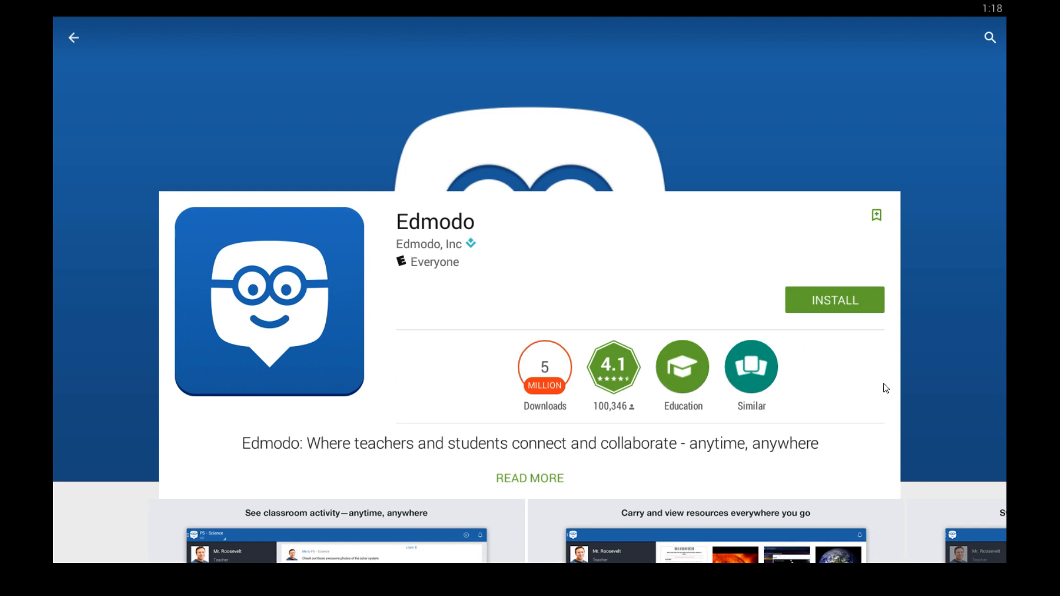
pyautogui.moveTo(416, 311)
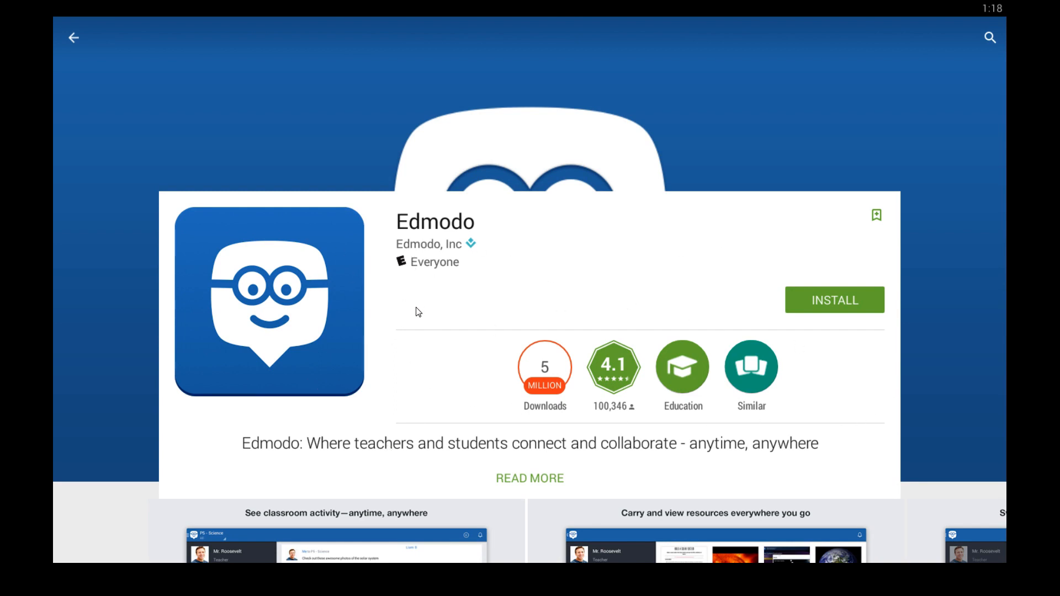
pyautogui.moveTo(869, 286)
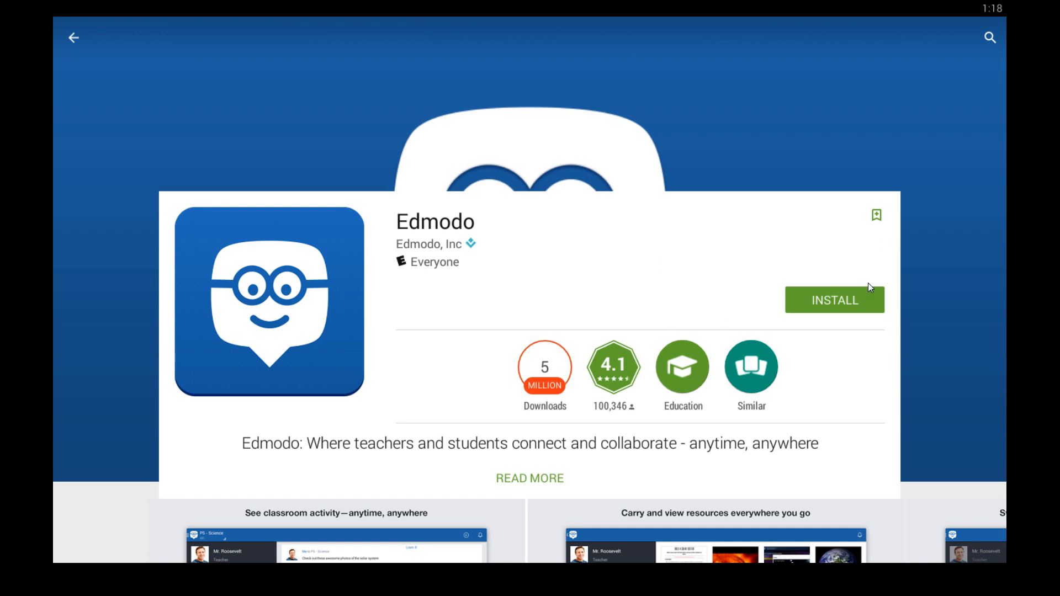
pyautogui.moveTo(497, 283)
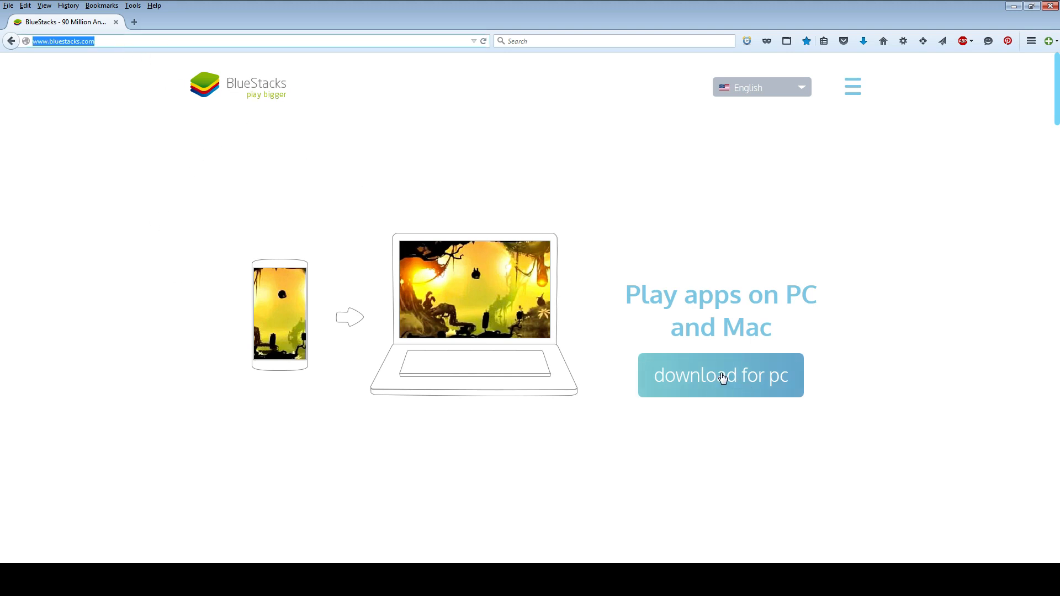
# Download and save the BlueStacks installer from bluestacks.com, then return to its home page
pyautogui.click(720, 376)
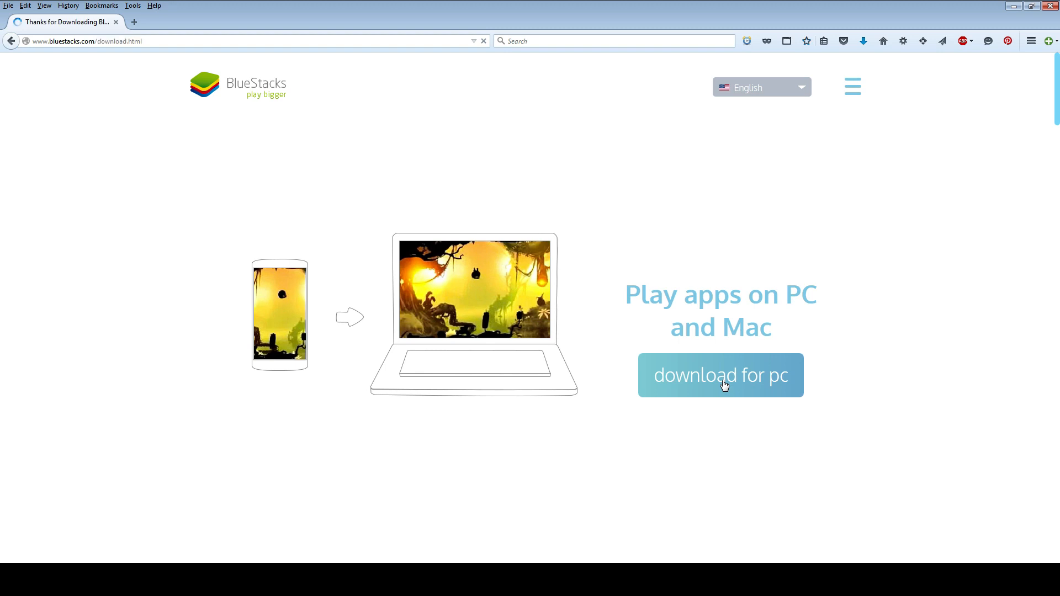
pyautogui.click(720, 375)
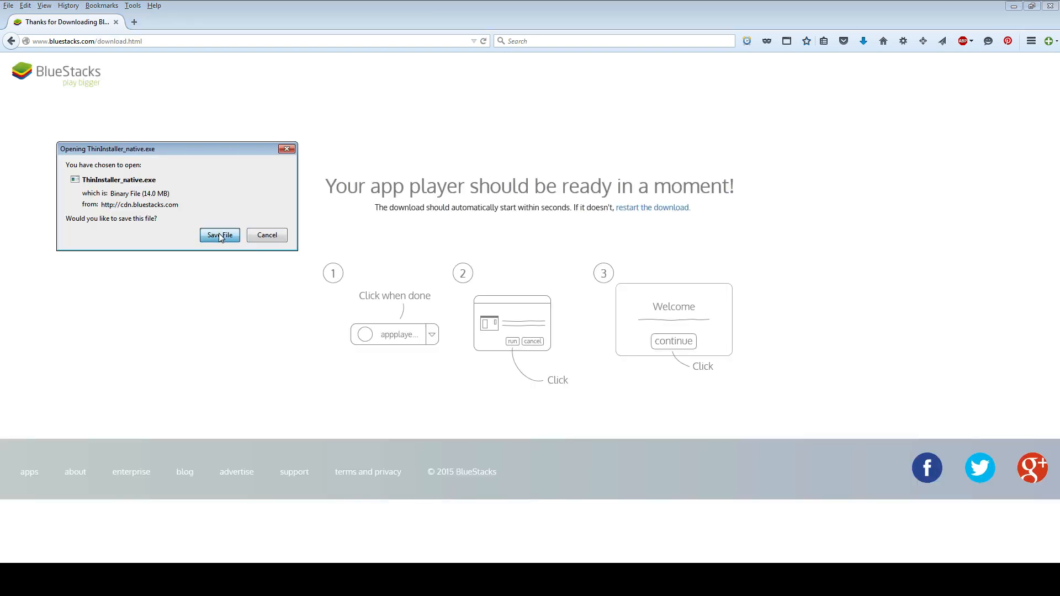
pyautogui.click(220, 234)
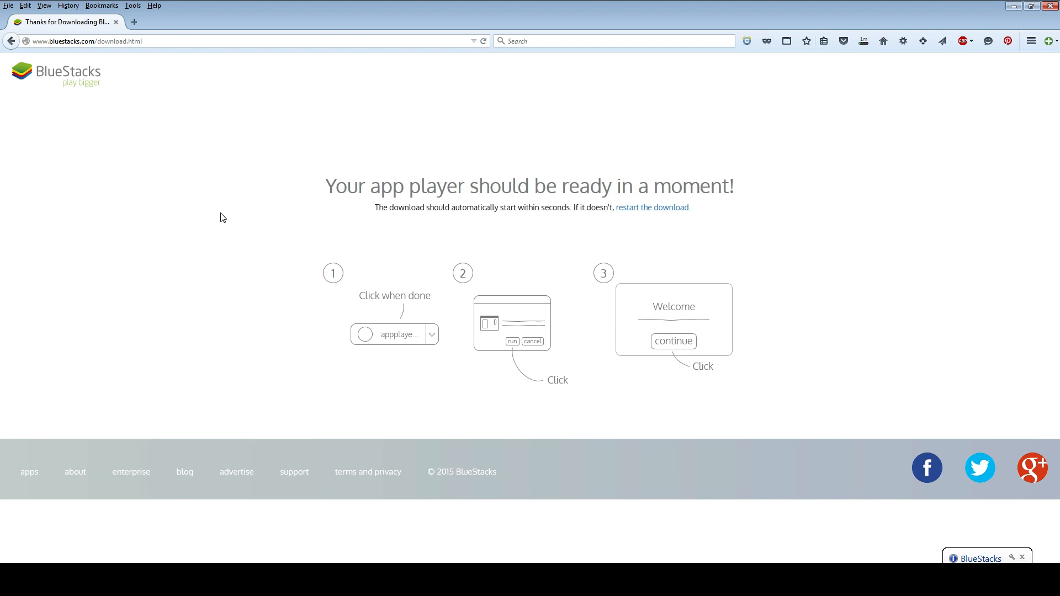
pyautogui.click(68, 84)
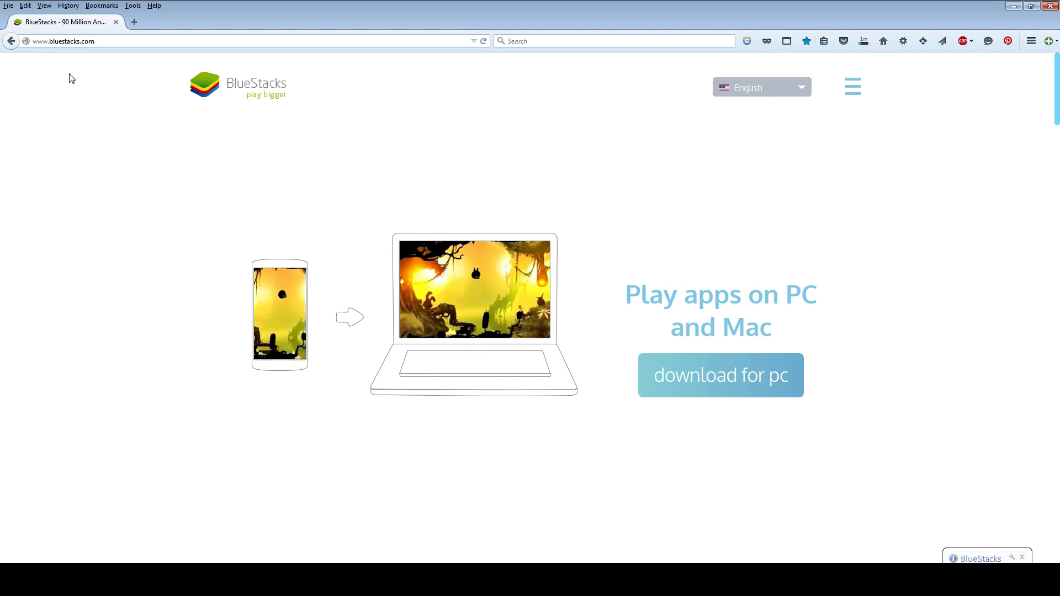
pyautogui.moveTo(396, 199)
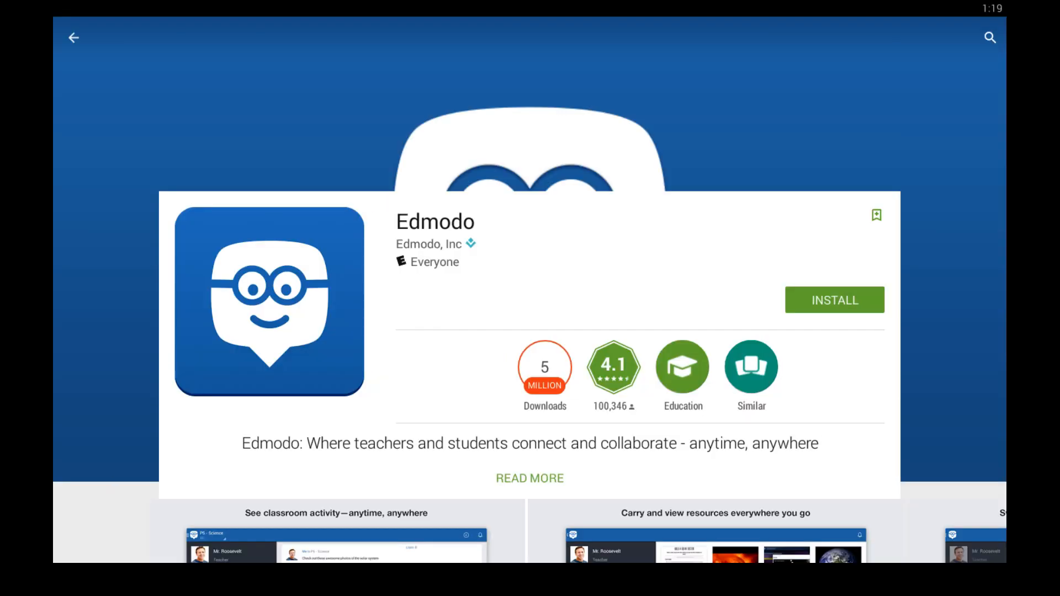
# Leave Edmodo's listing and return to the BlueStacks home screen
pyautogui.click(73, 37)
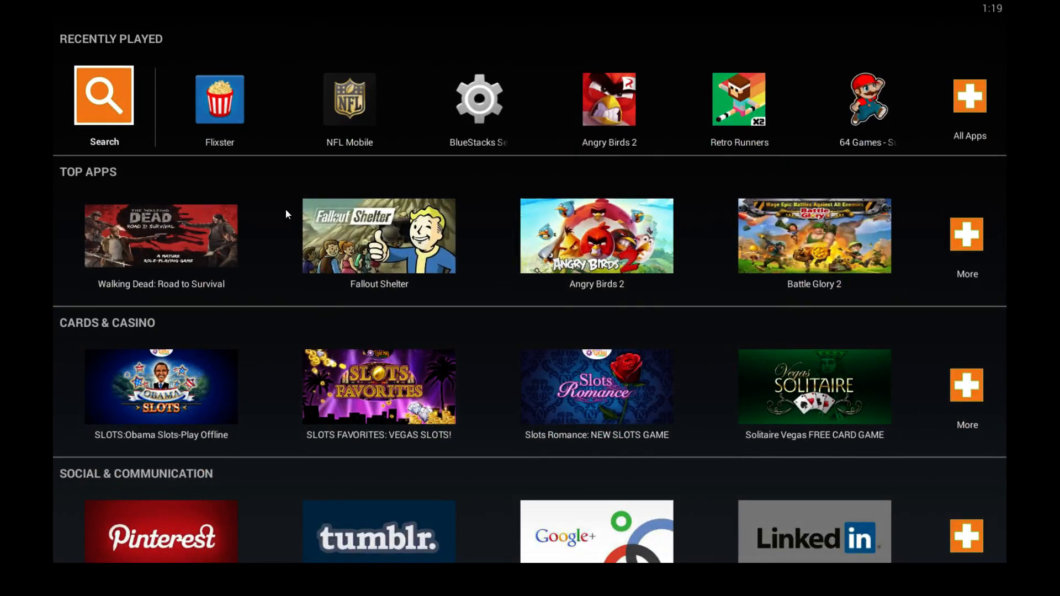
pyautogui.moveTo(282, 214)
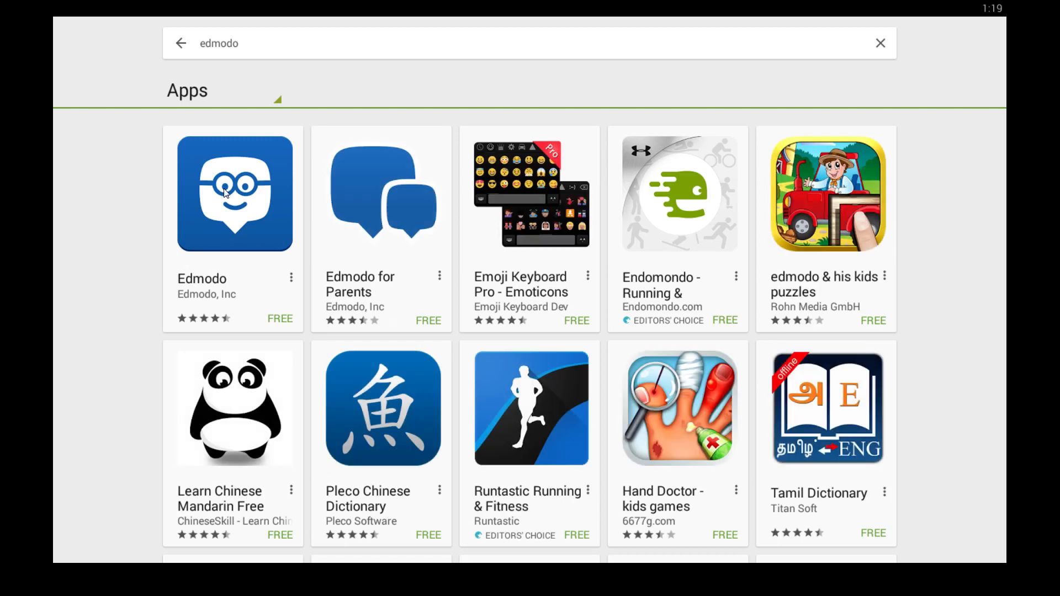
pyautogui.moveTo(359, 229)
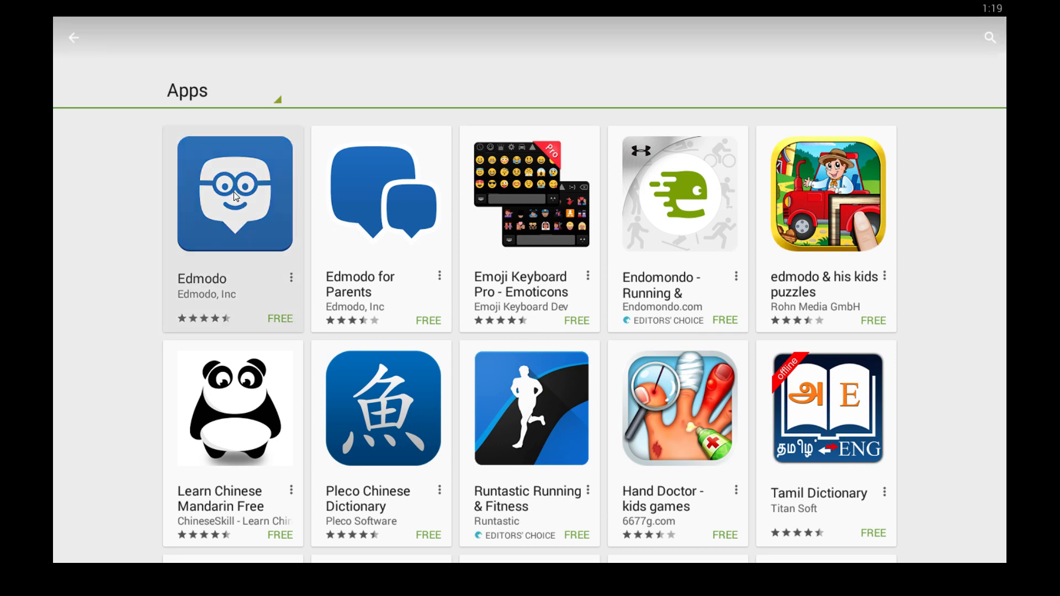
# Install Edmodo from its store page, then return to the edmodo search results
pyautogui.click(233, 194)
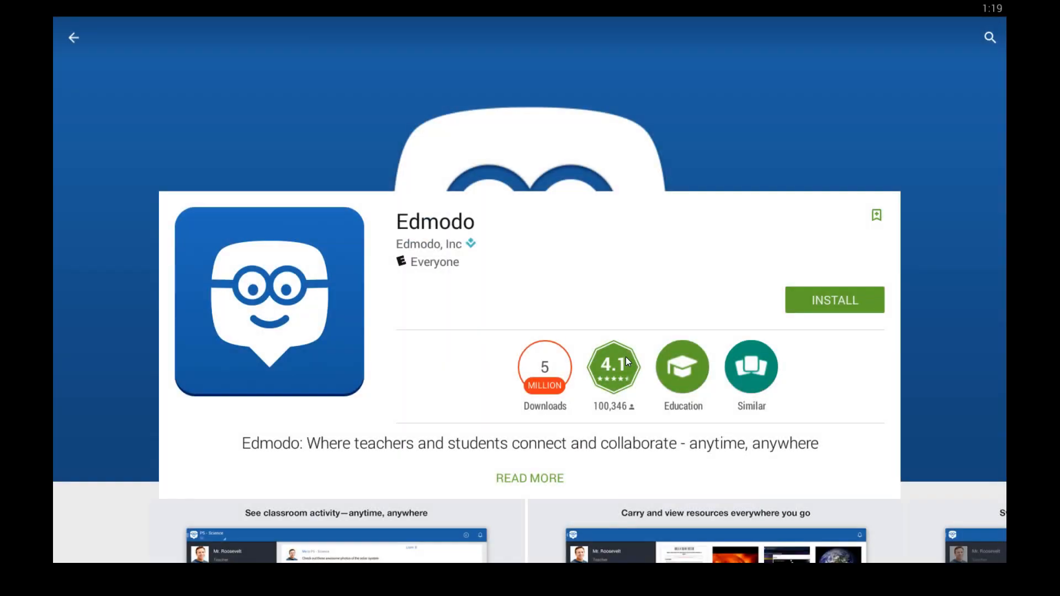
pyautogui.click(834, 299)
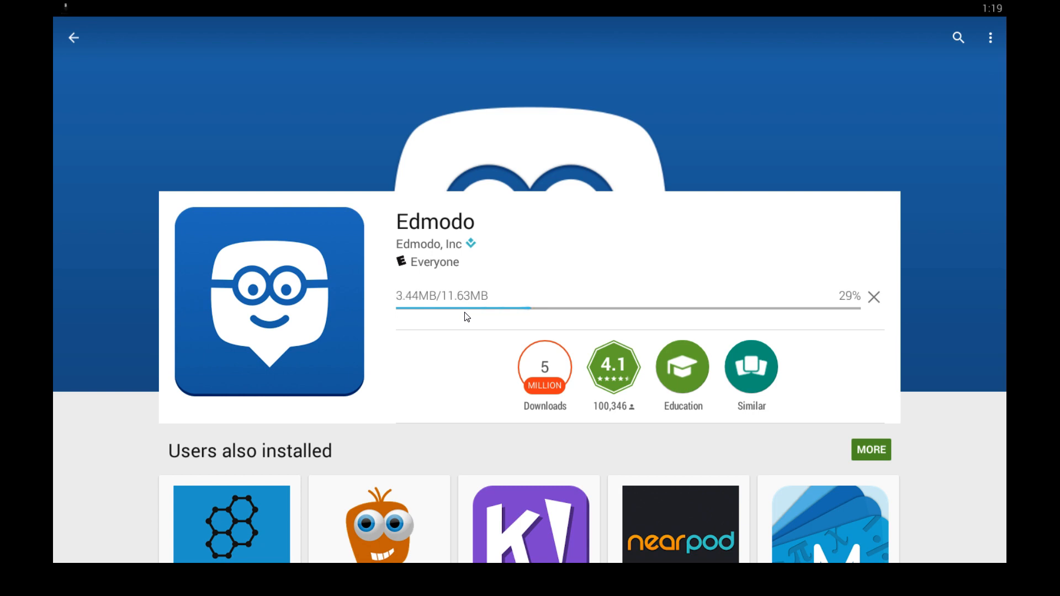
pyautogui.moveTo(421, 228)
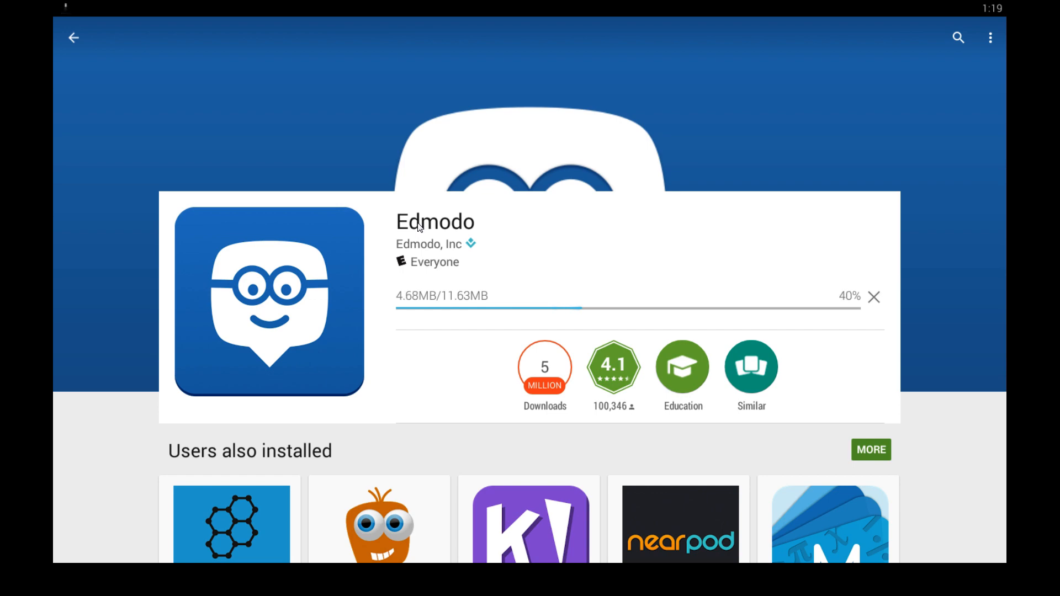
pyautogui.scroll(-3)
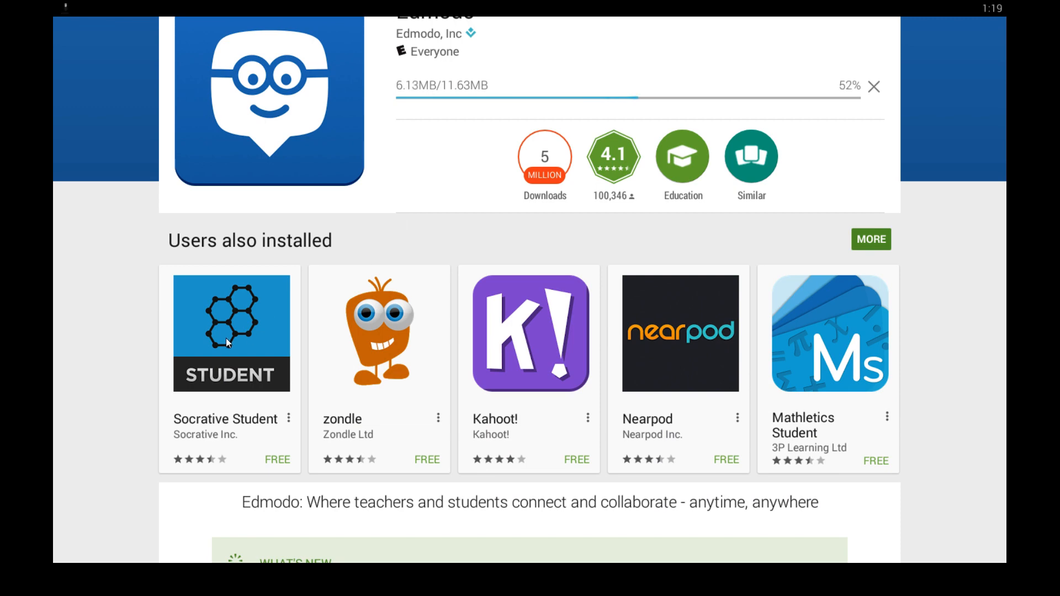
pyautogui.click(231, 331)
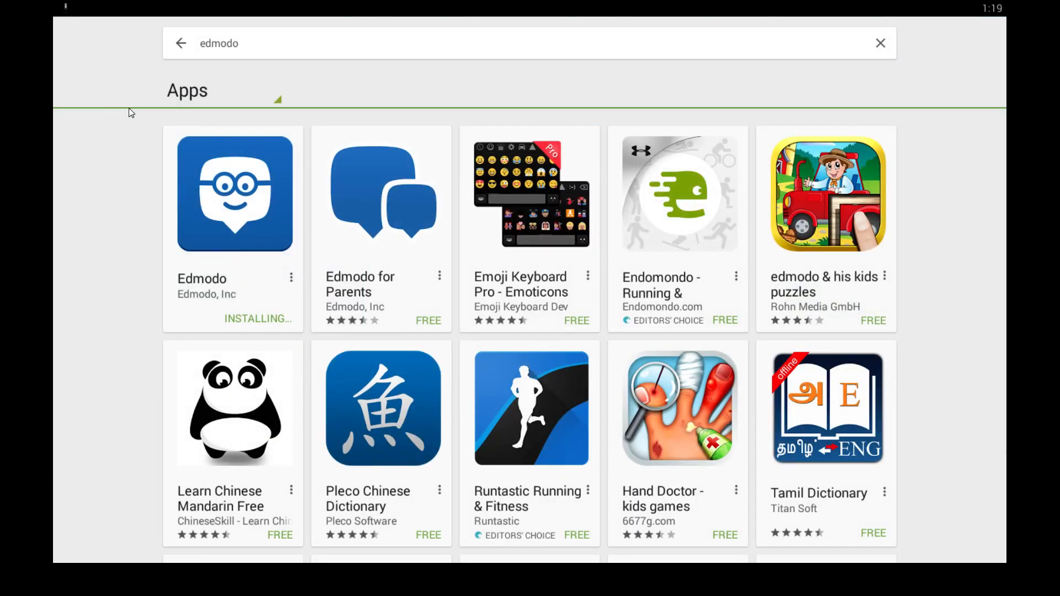
pyautogui.moveTo(170, 121)
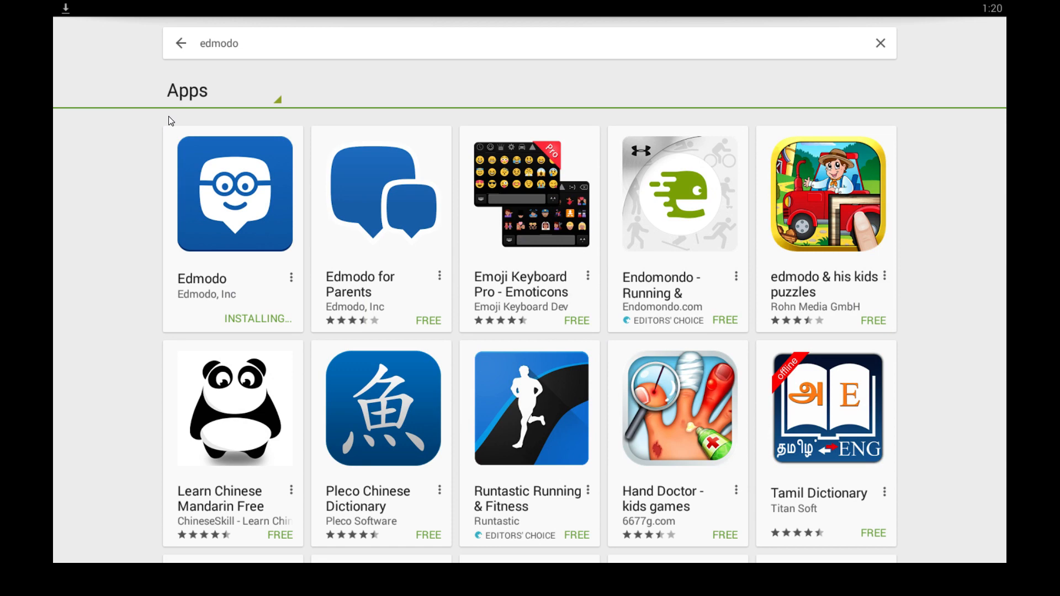